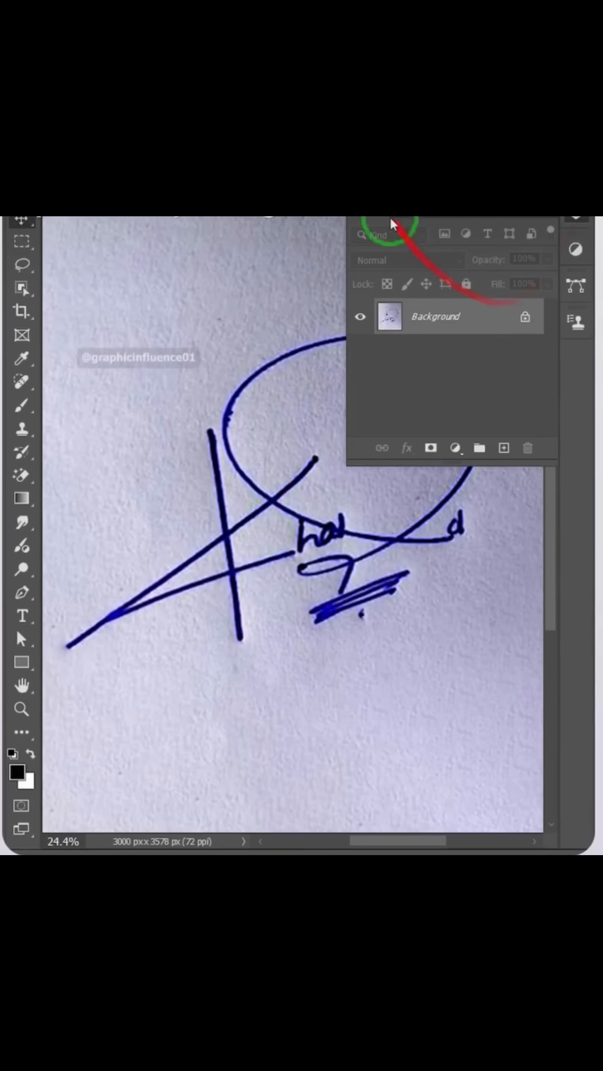
Step: Show the Channels panel and display the Red channel on its own
click(392, 224)
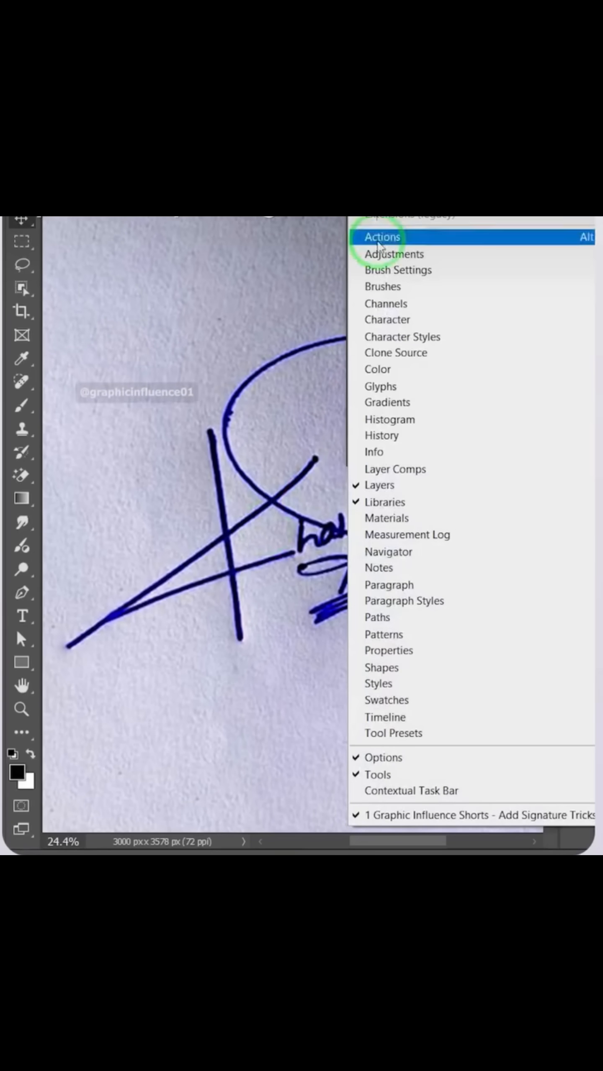
click(385, 303)
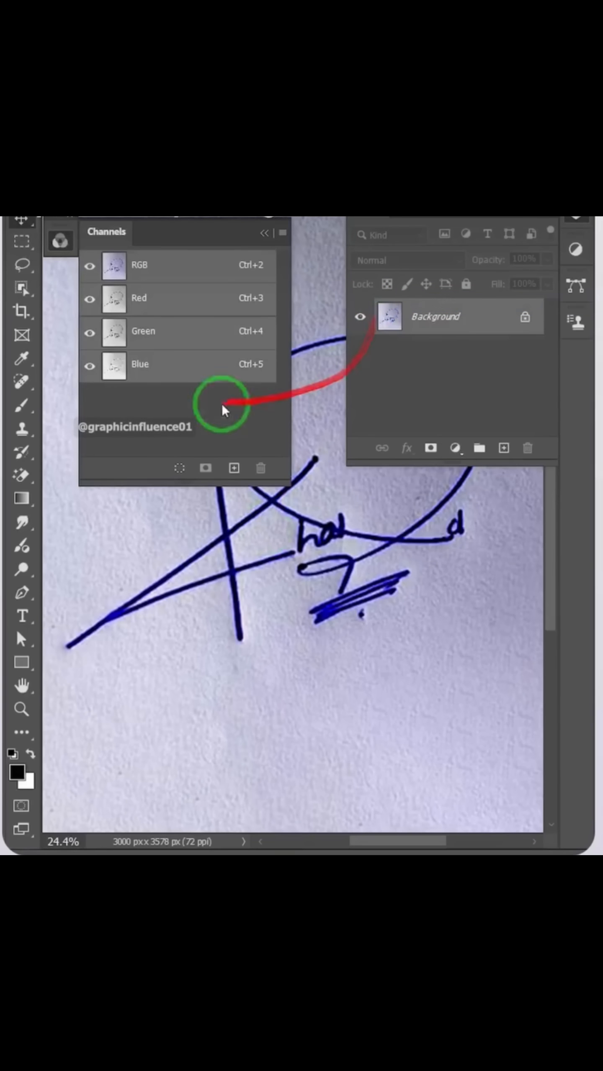
click(139, 298)
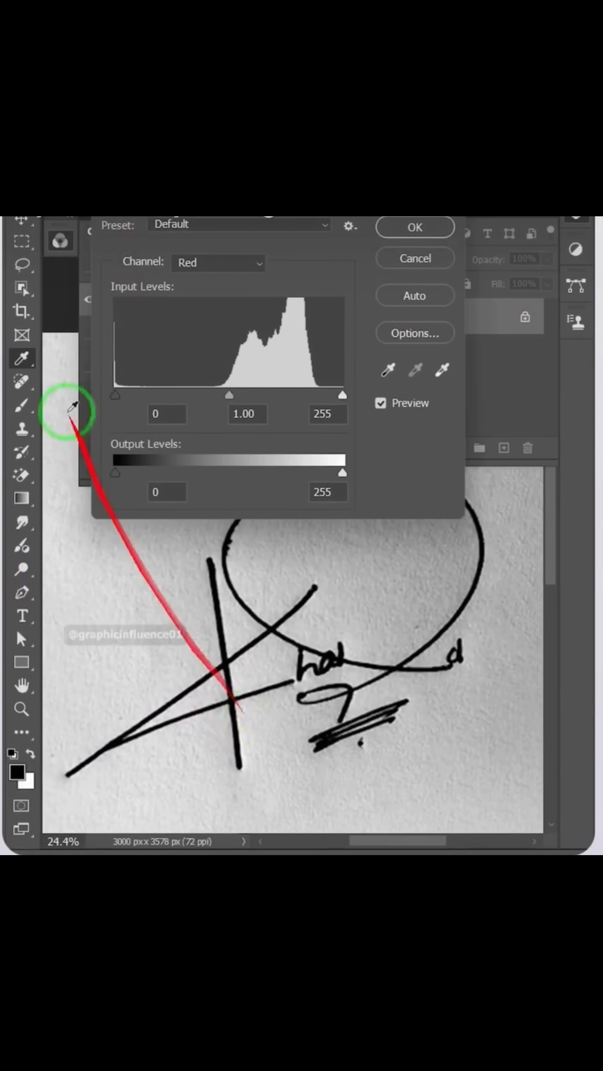
Step: Apply Levels to the Red channel: black point 81, midtones 3.25, white point 99
drag(115, 395, 174, 395)
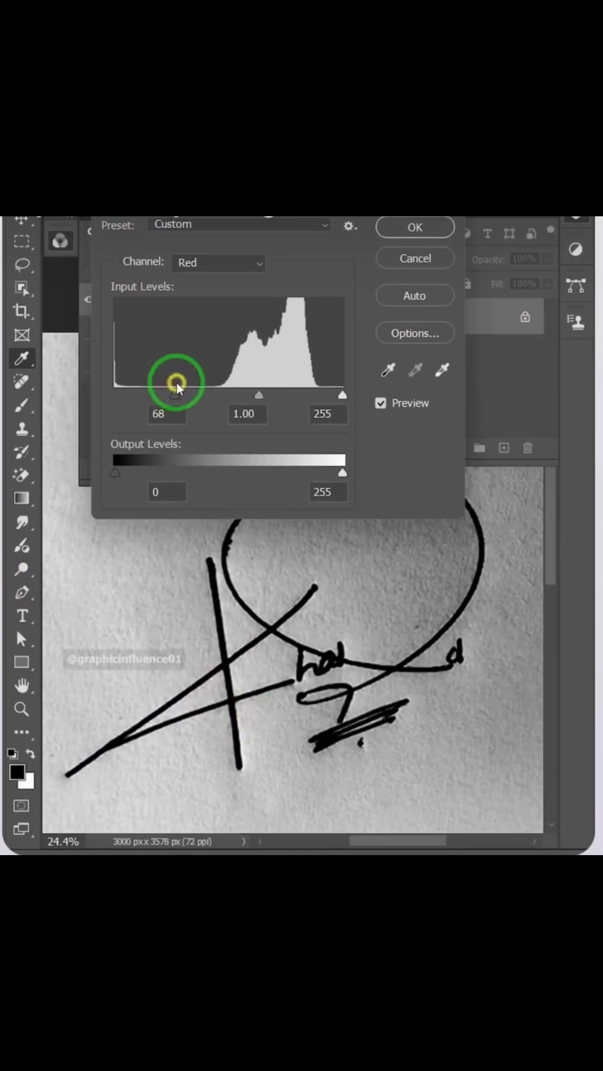
drag(170, 395, 265, 395)
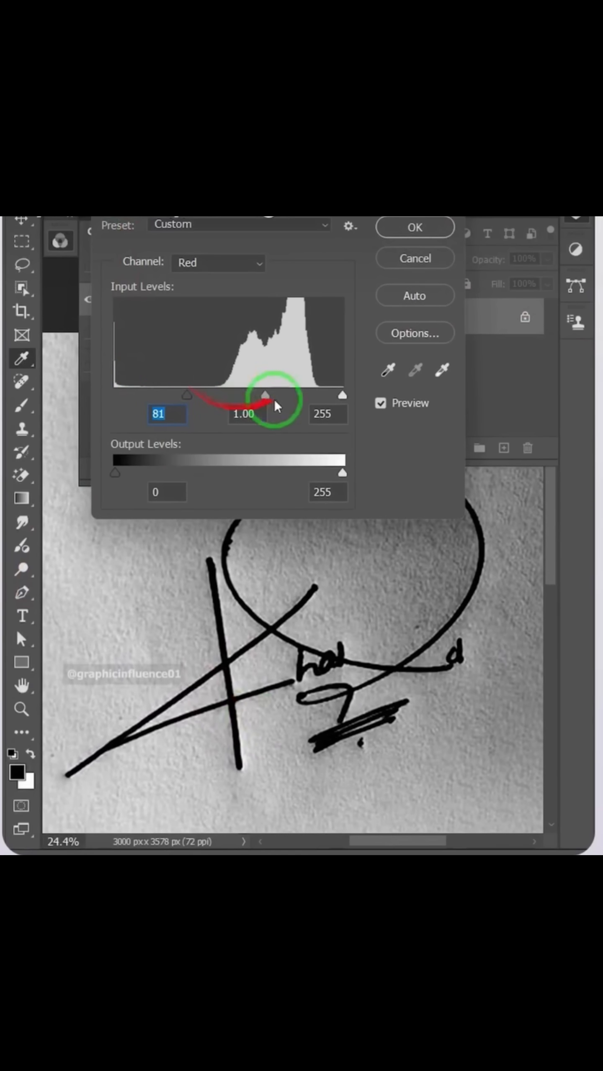
drag(265, 395, 190, 400)
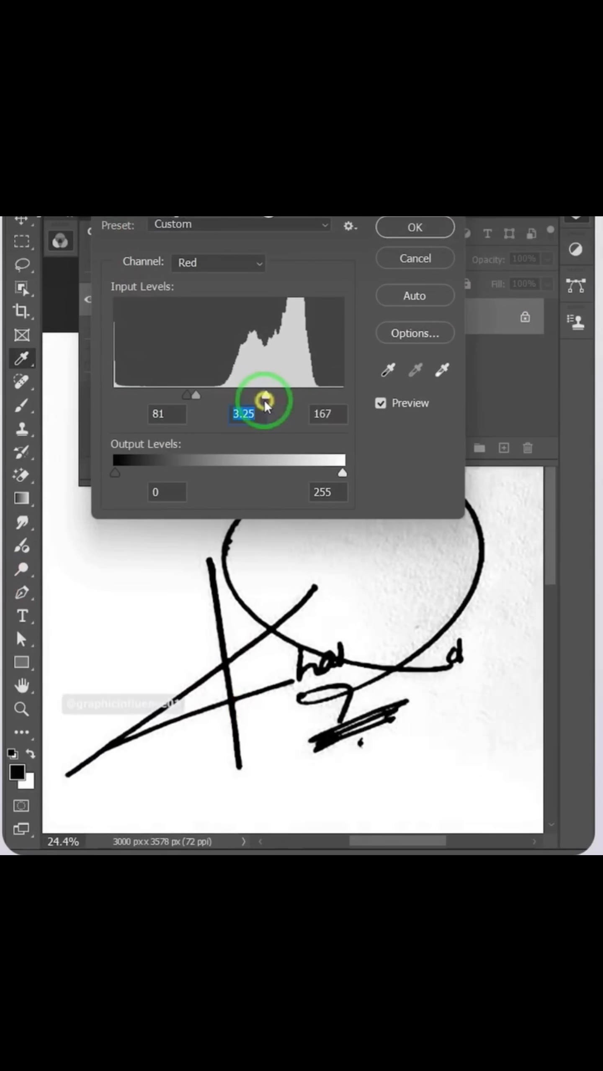
drag(265, 400, 220, 400)
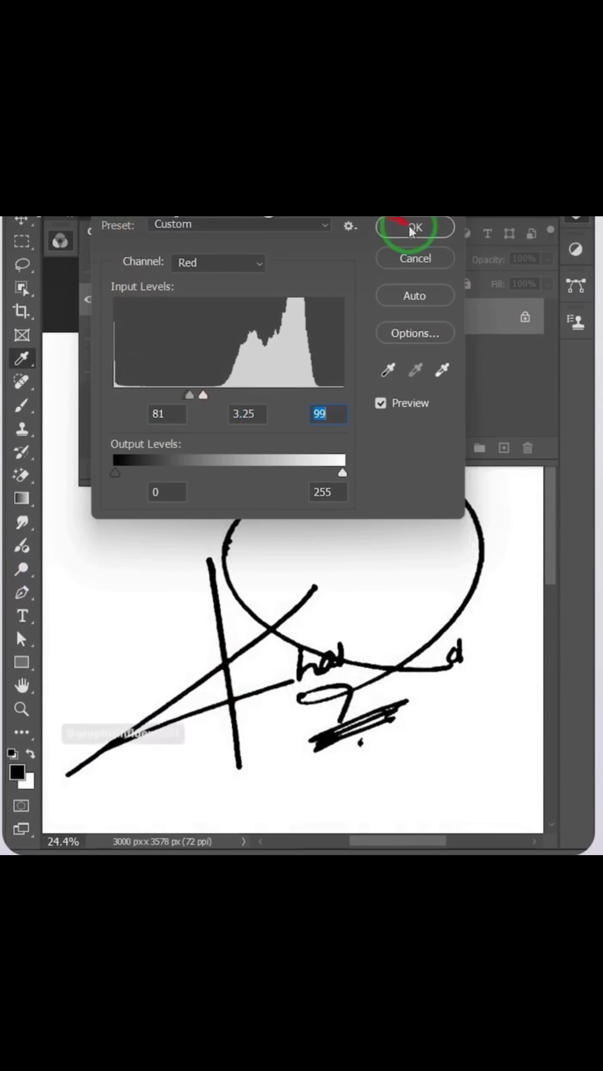
click(414, 228)
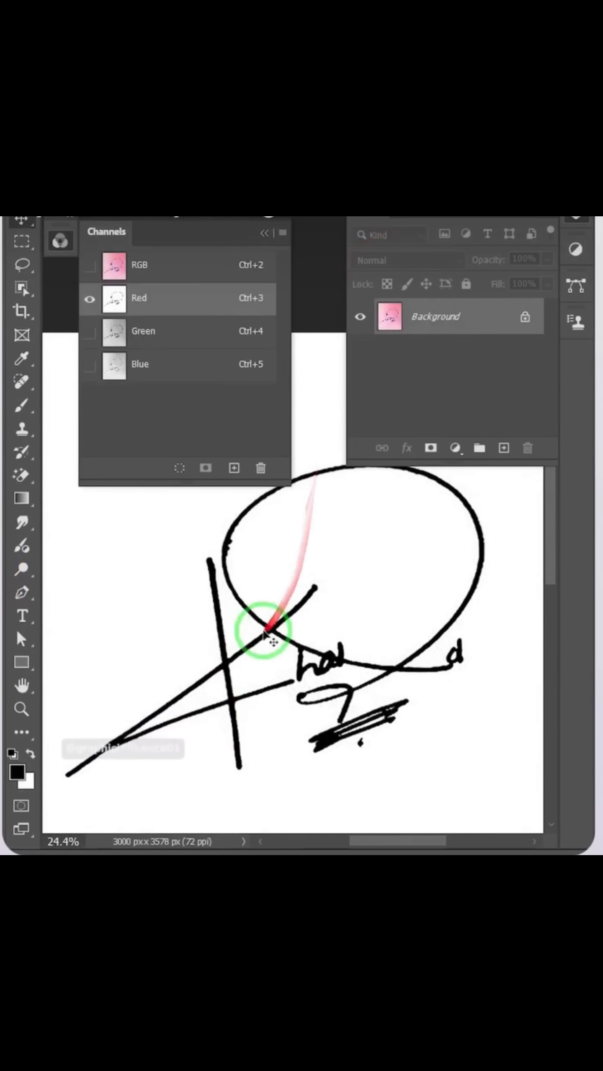
Step: Load the Red channel as a selection and invert it to cover the signature strokes
click(179, 468)
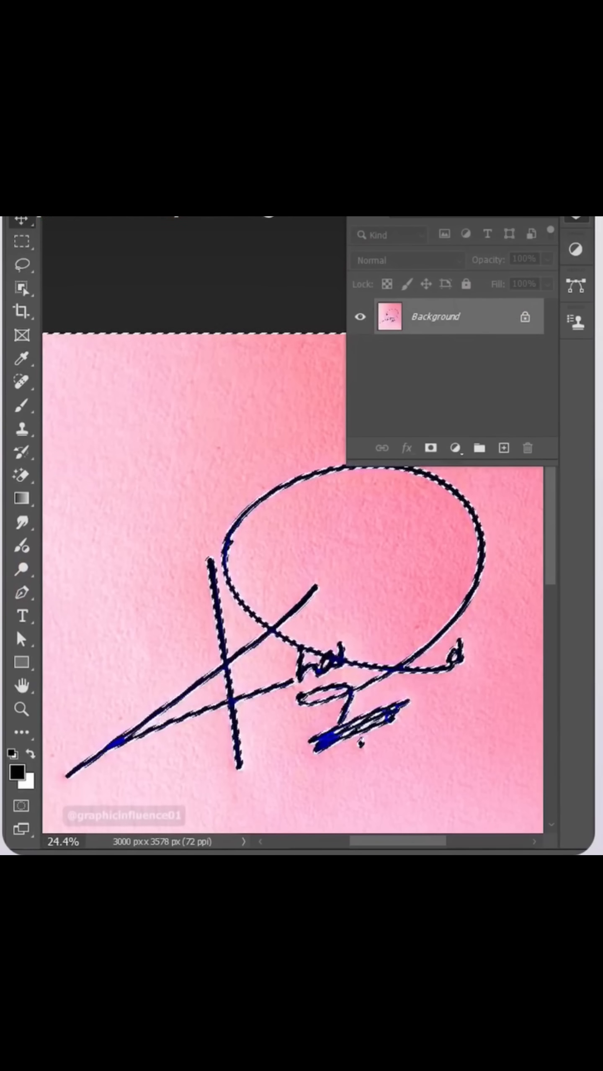
click(236, 225)
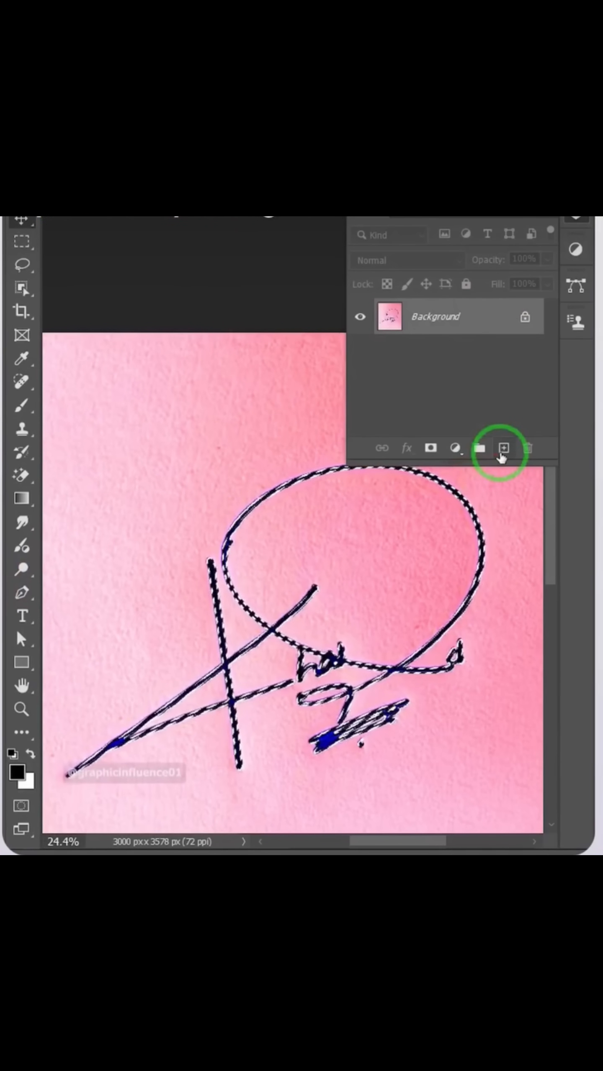
Step: Add a new empty layer and start a Fill of the selection, choosing its contents
click(504, 449)
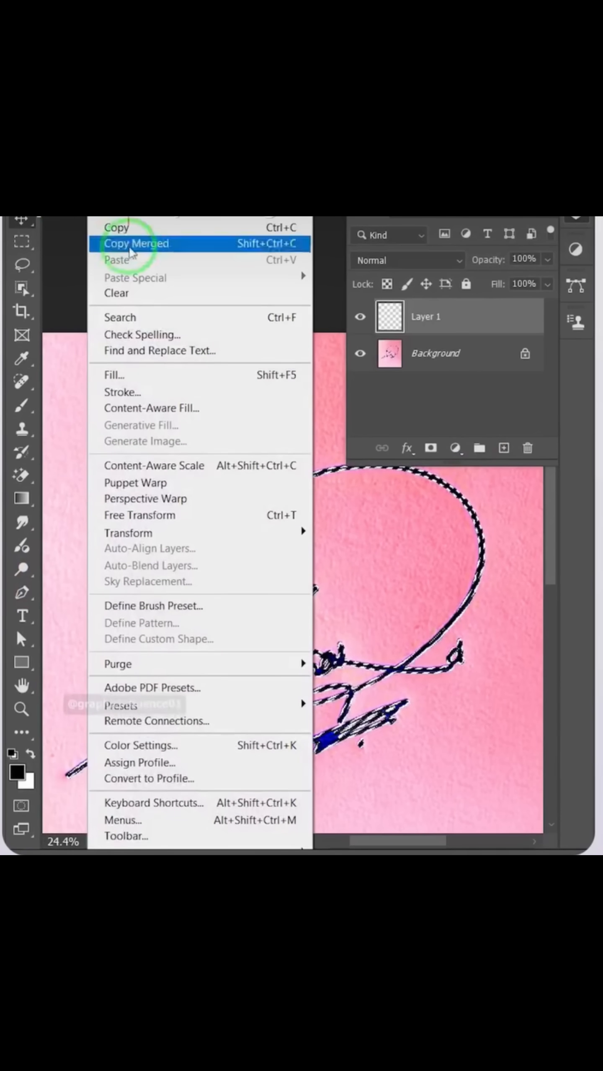
click(113, 375)
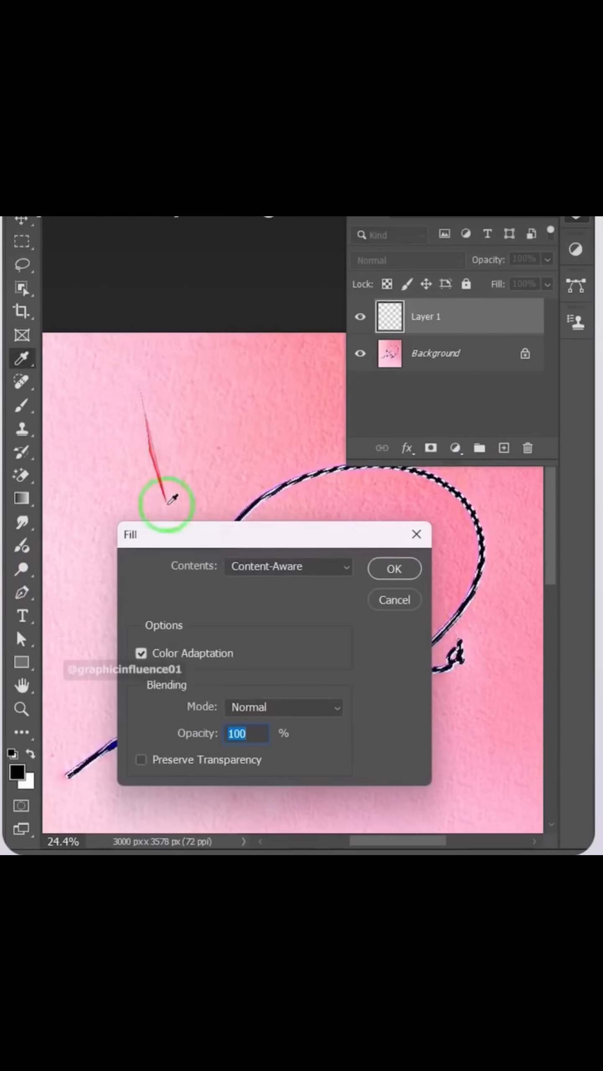
click(288, 566)
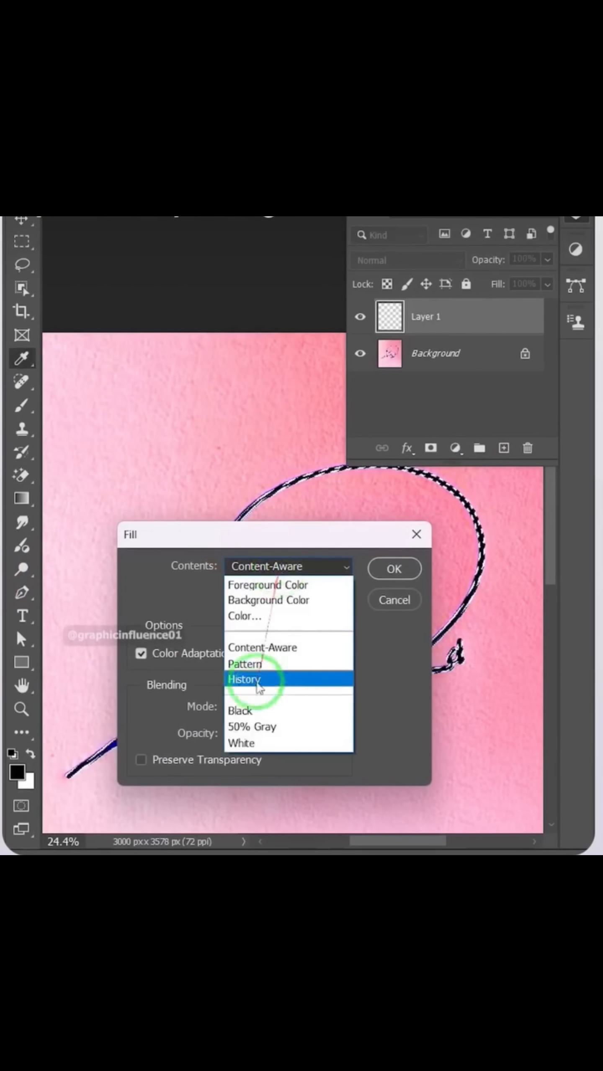